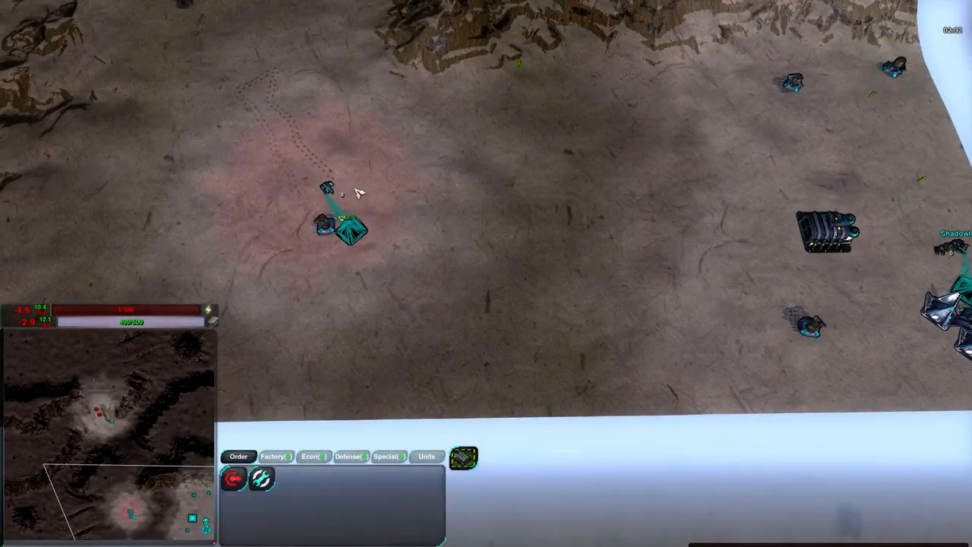
Expand the base by the rocky ridge with another structure and a four-unit squad
left_click(334, 228)
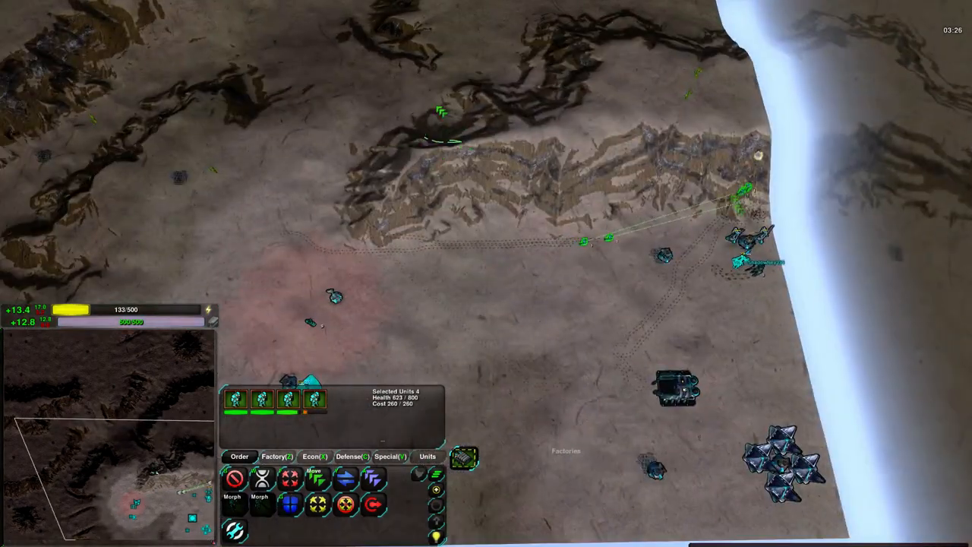
left_click(522, 404)
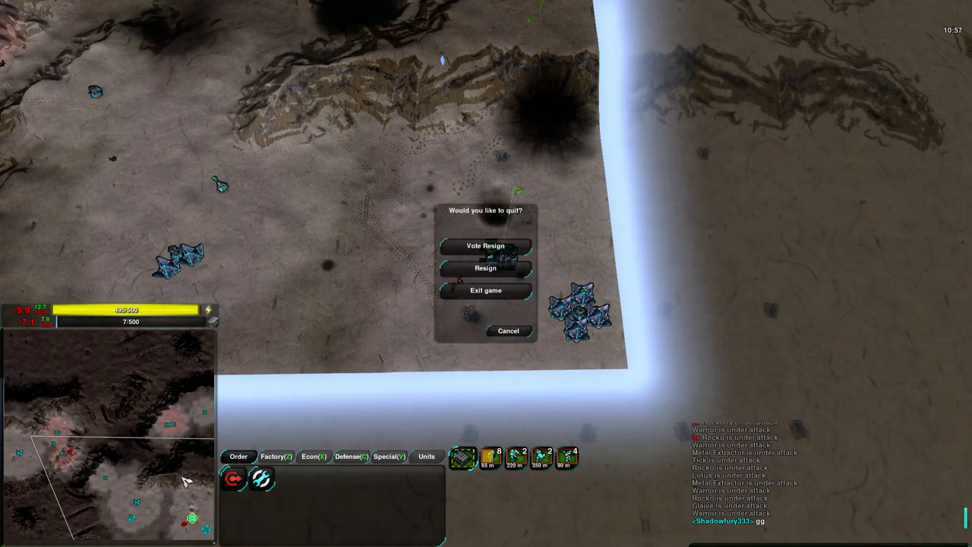
mouse_move(470, 267)
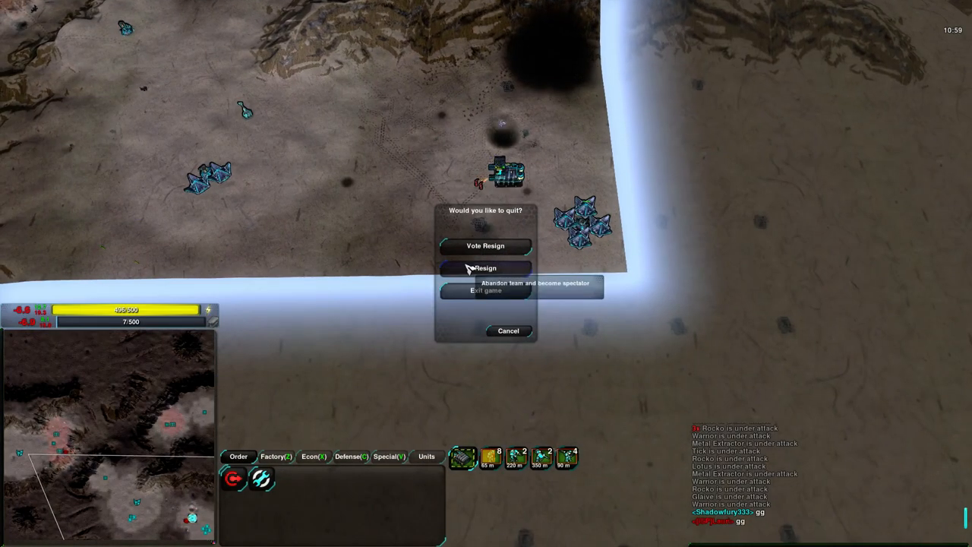
Choose Resign in the quit dialog, abandoning the team to spectate
left_click(507, 331)
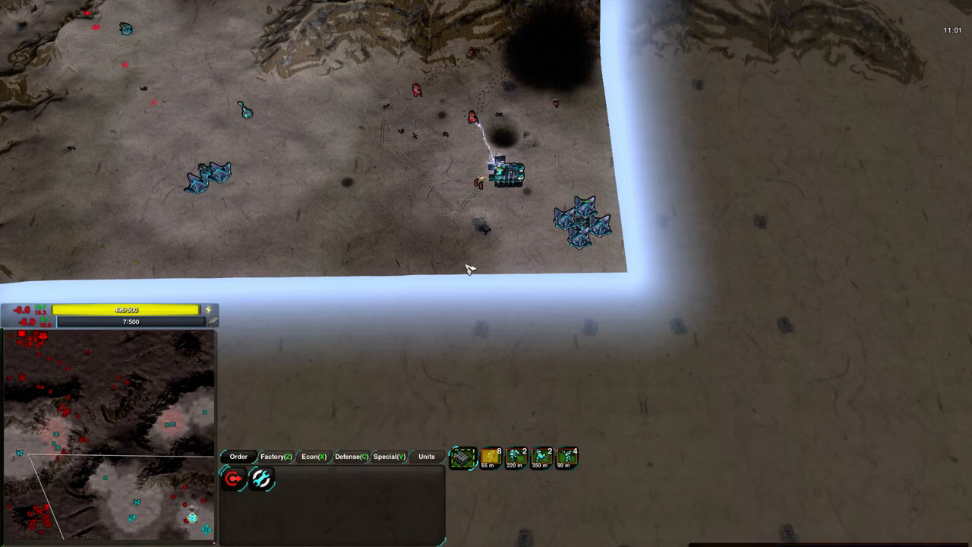